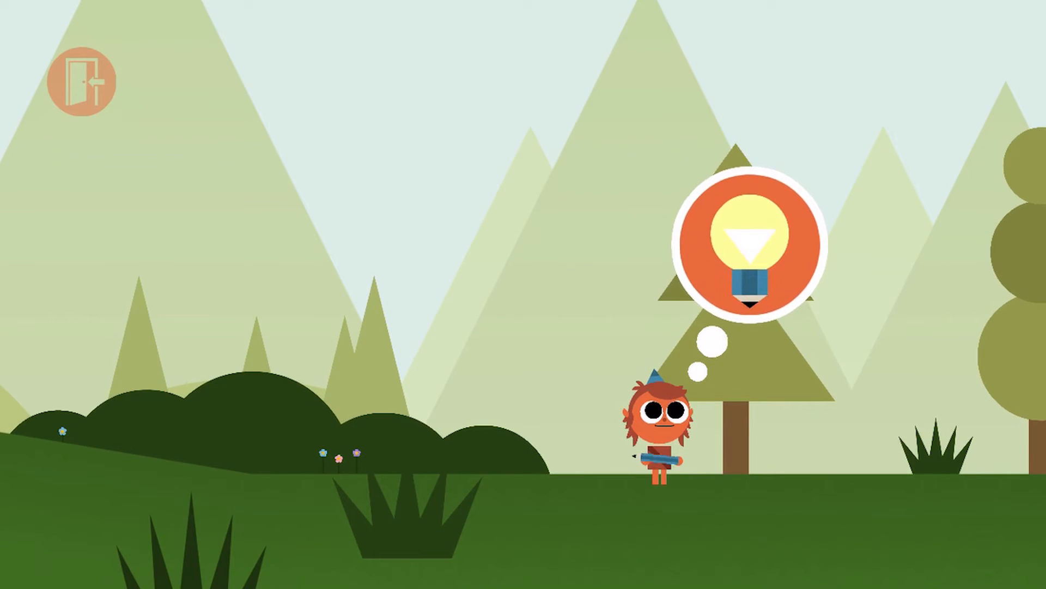
# - Tap Artie's lightbulb thought bubble in the forest to start the next drawing prompt
pyautogui.click(751, 244)
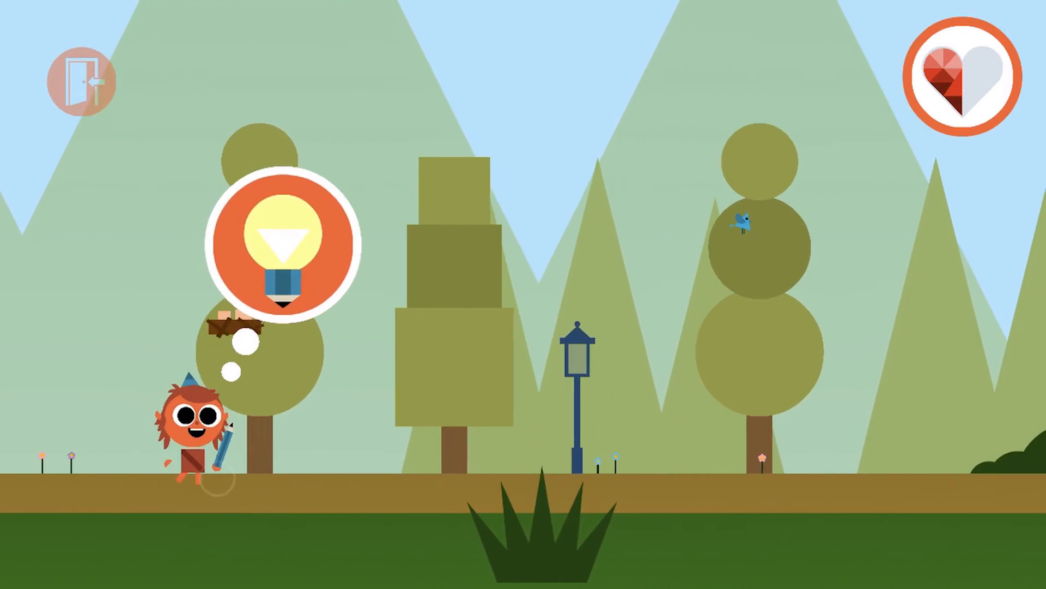
# - Tap the lightbulb above Artie to bring up the dotted triangle tracing puzzle
pyautogui.click(282, 244)
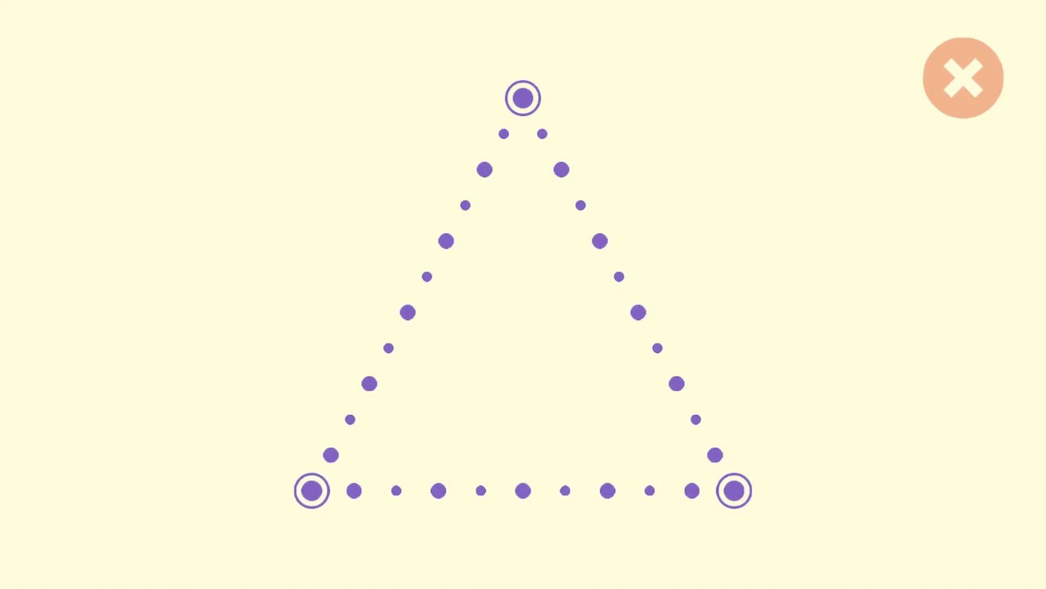
# - Trace a short line from the triangle's top dot partway down its right edge
pyautogui.moveTo(522, 98); pyautogui.dragTo(562, 170)
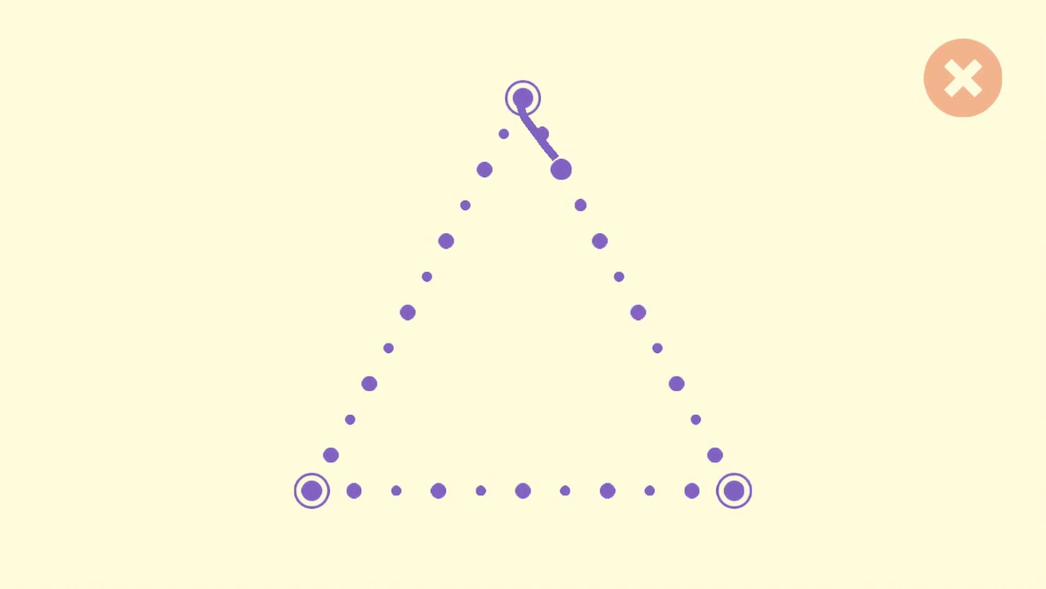